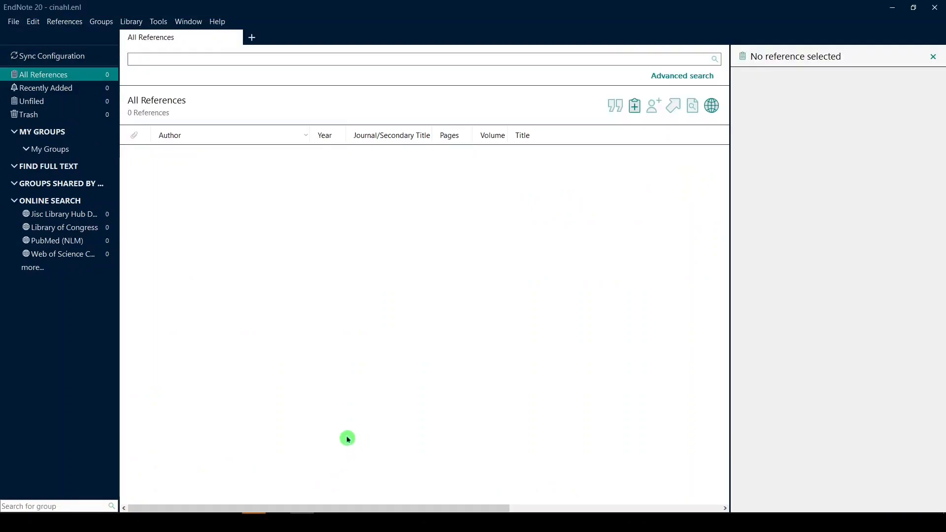
mouse_move(333, 422)
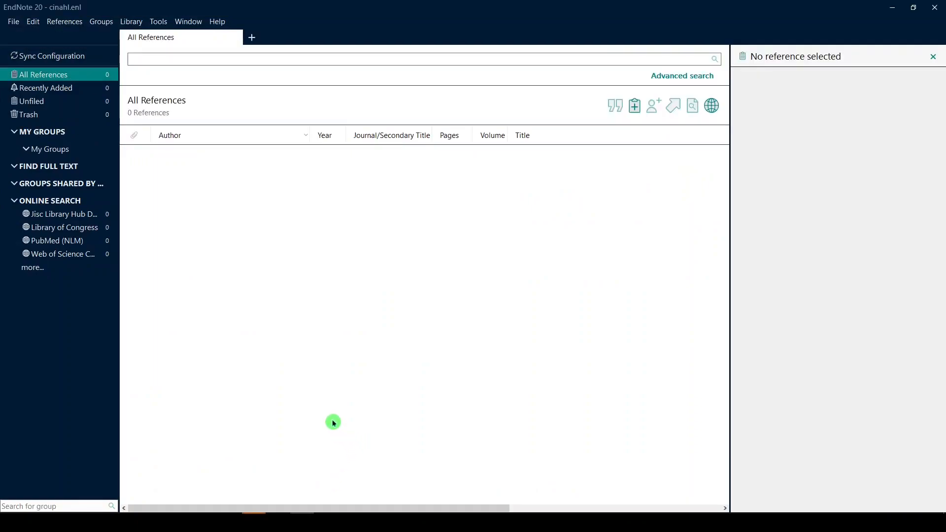
mouse_move(135, 406)
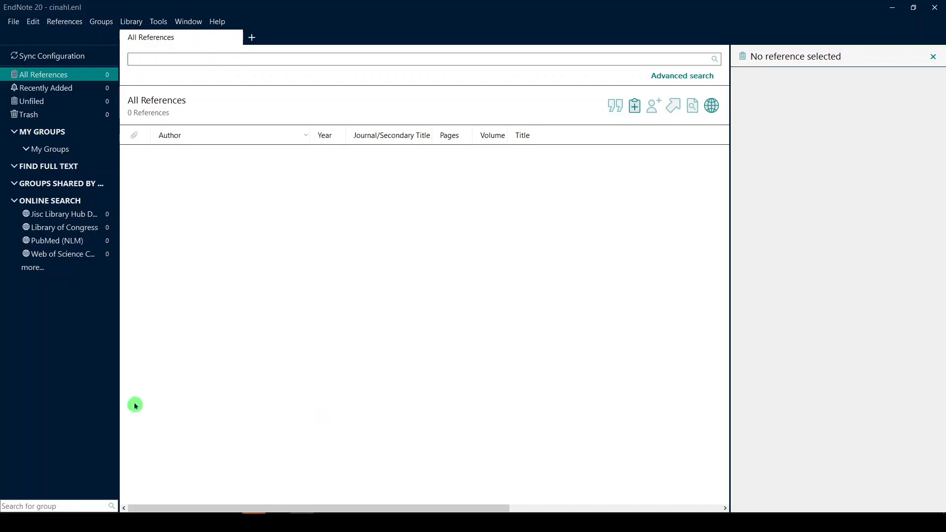
mouse_move(373, 315)
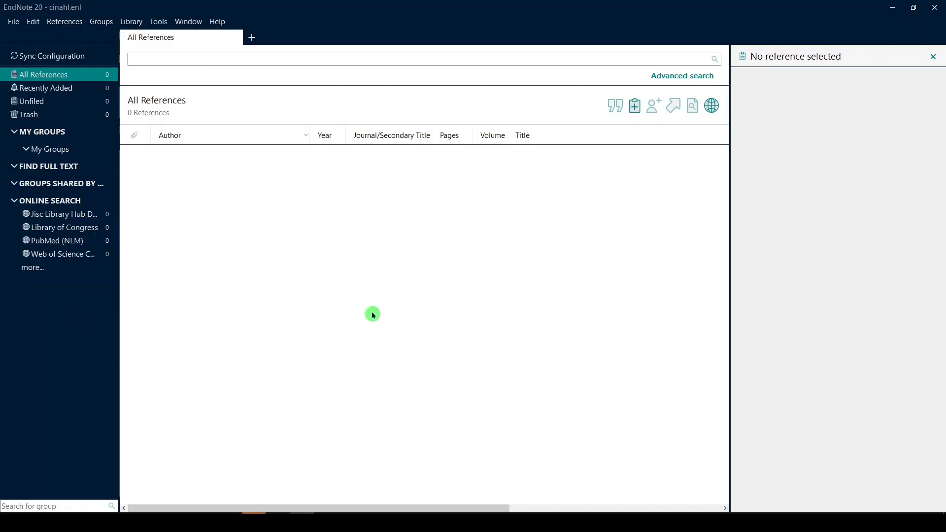
Step: Search CINAHL Plus for 'cystic fibrosis' AND 'high intensity interval training'
click(12, 22)
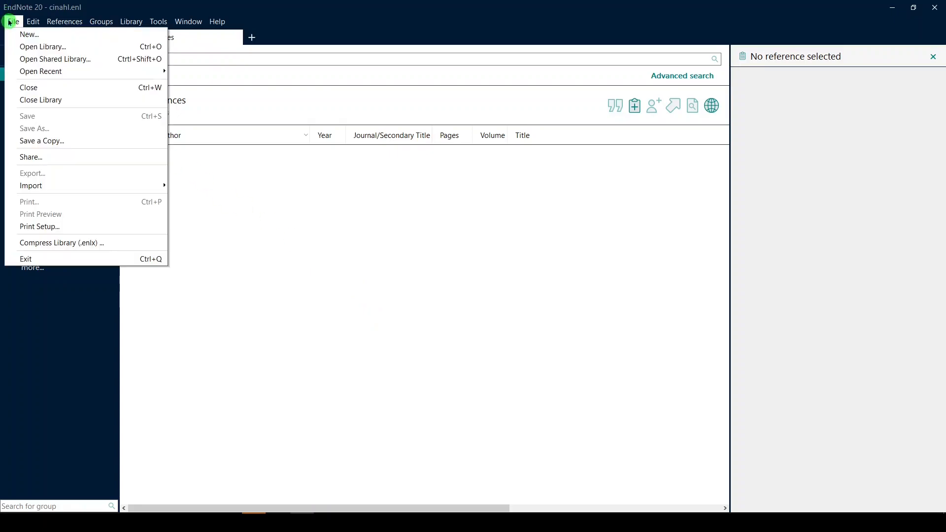
mouse_move(29, 34)
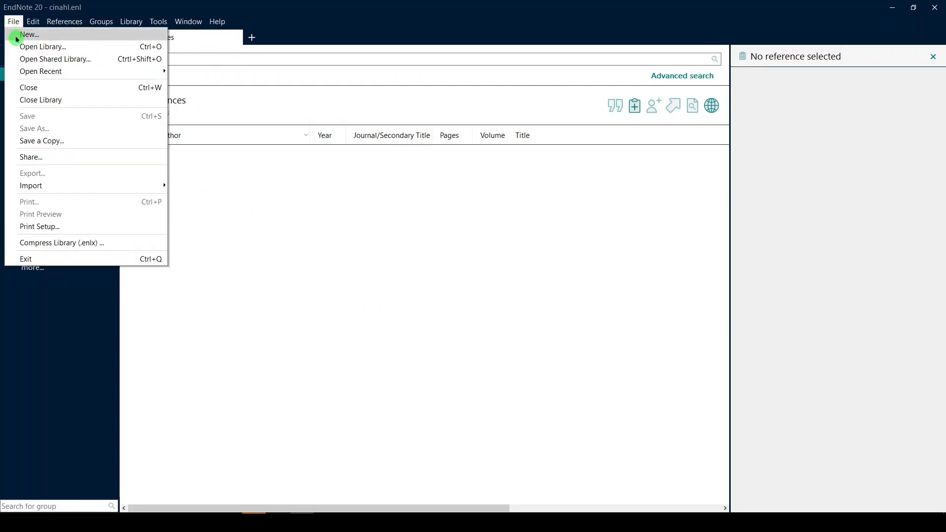
mouse_move(196, 75)
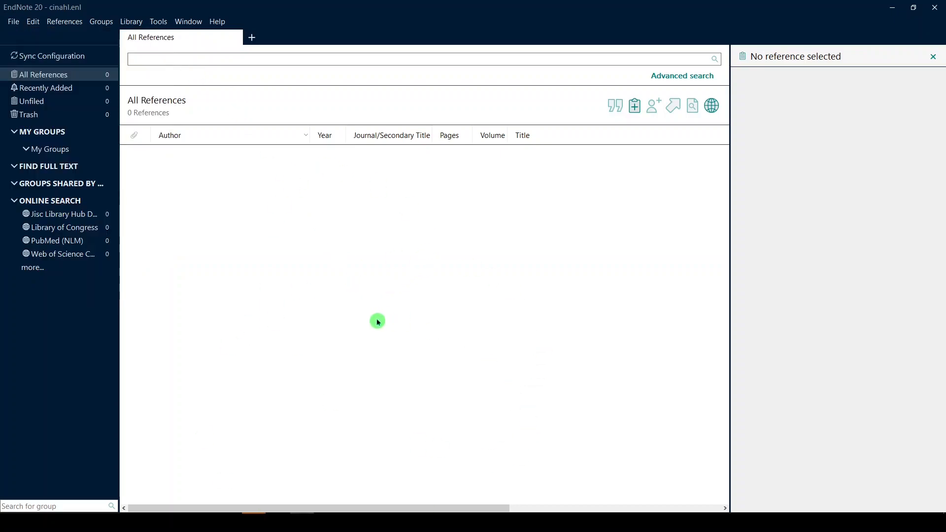
mouse_move(356, 484)
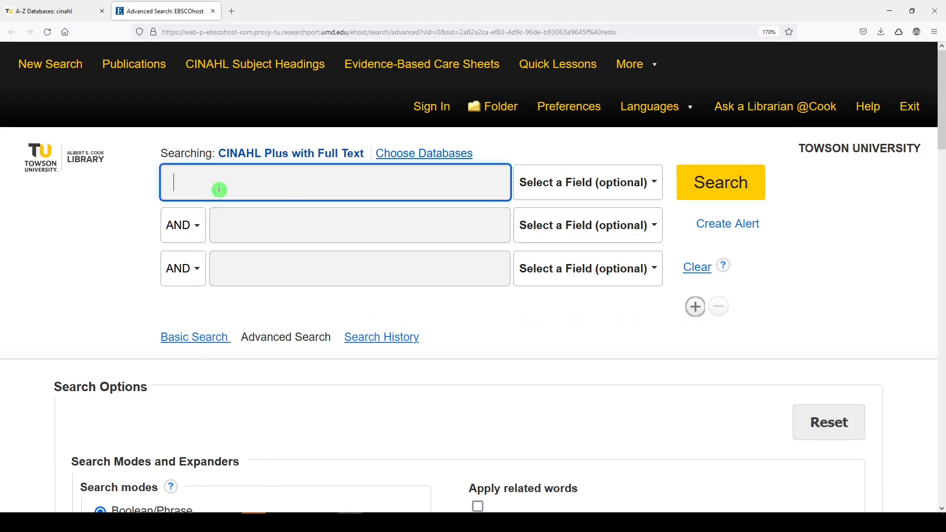
text(cystic fi)
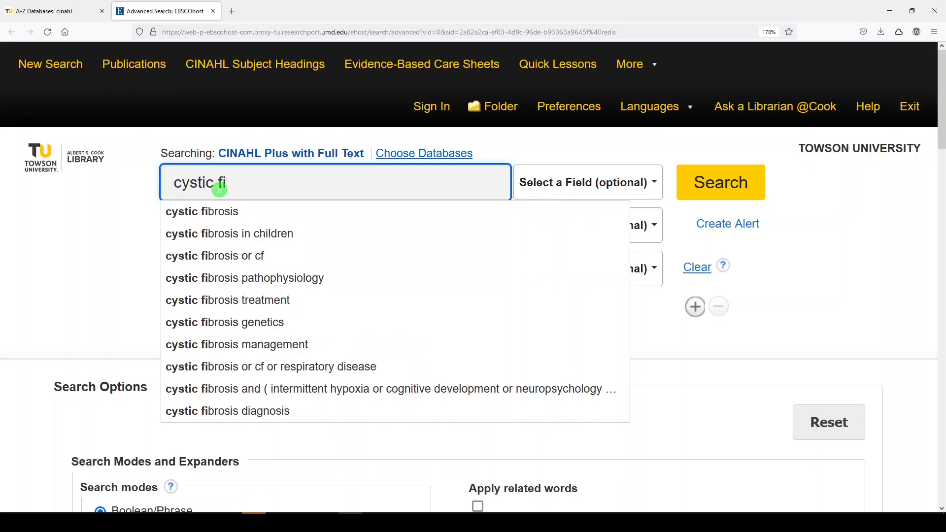
click(720, 182)
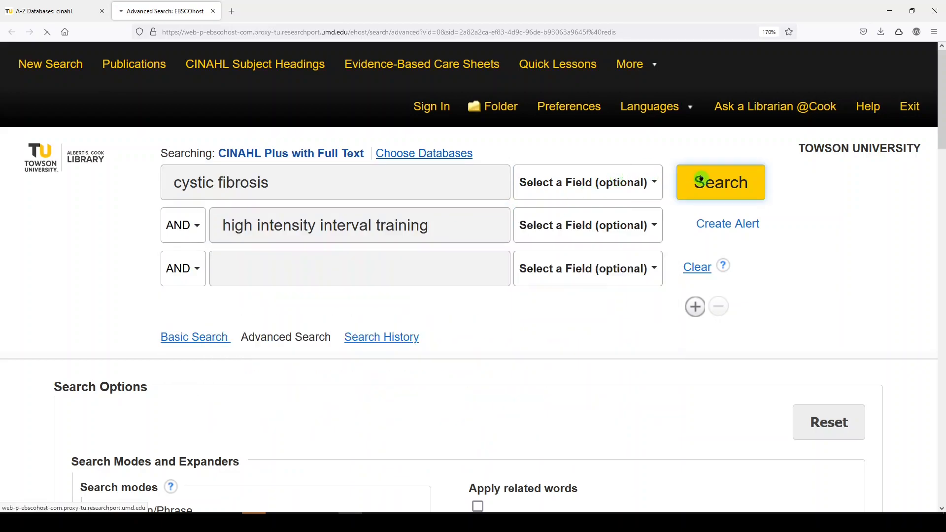
click(719, 182)
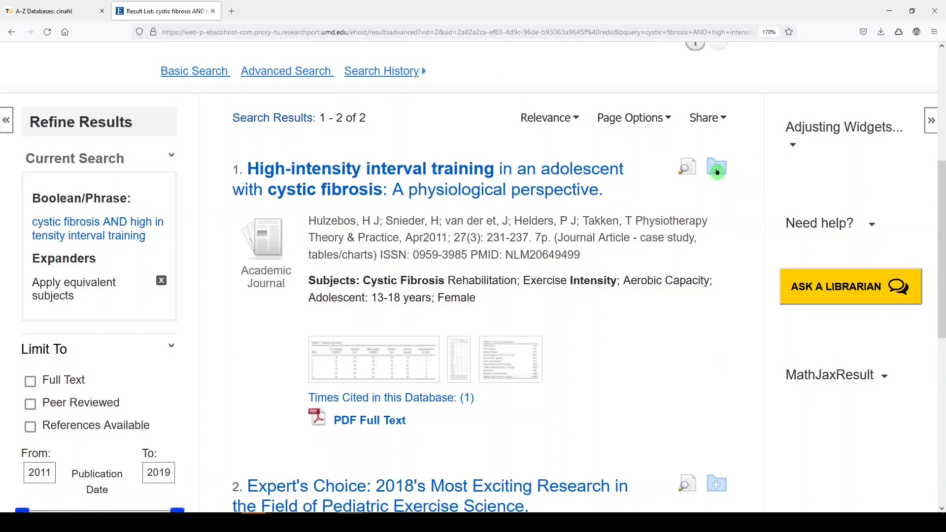
Step: Add results 1-2 to the EBSCOhost folder and go to Folder View
click(716, 166)
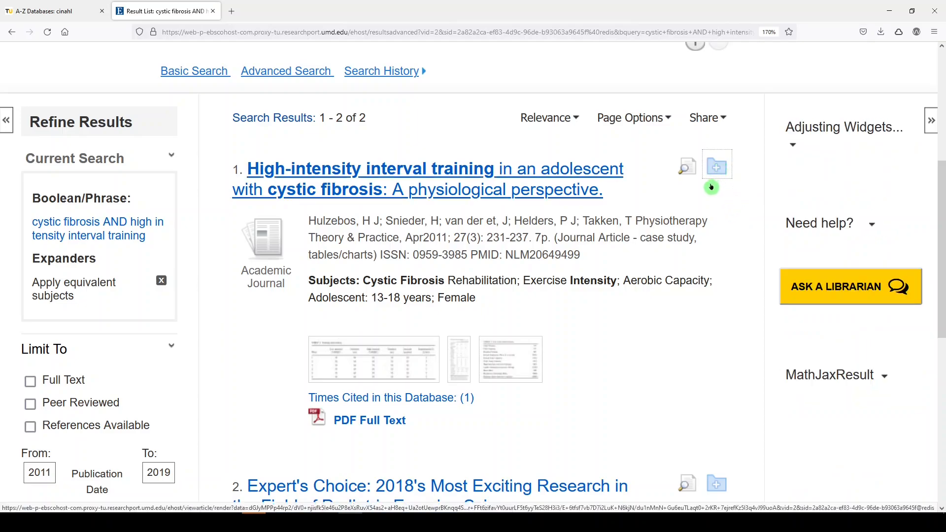
mouse_move(715, 184)
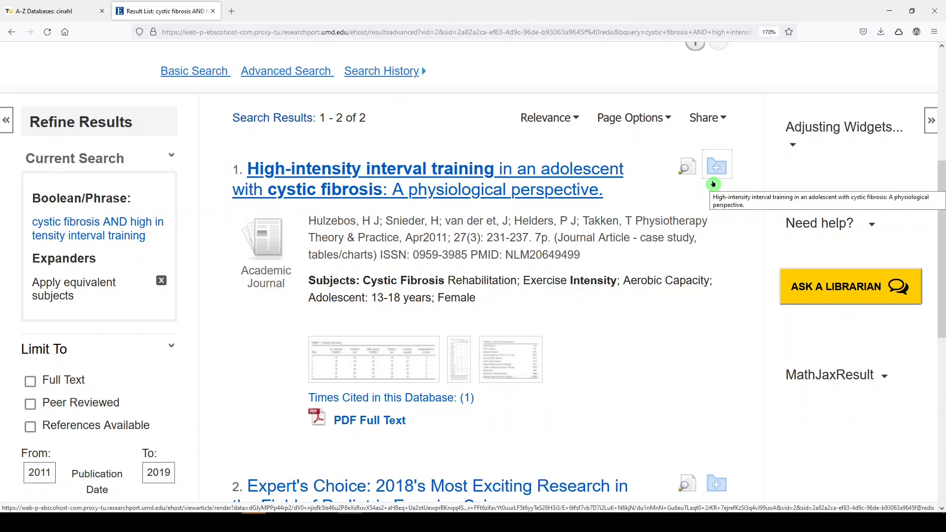
click(706, 118)
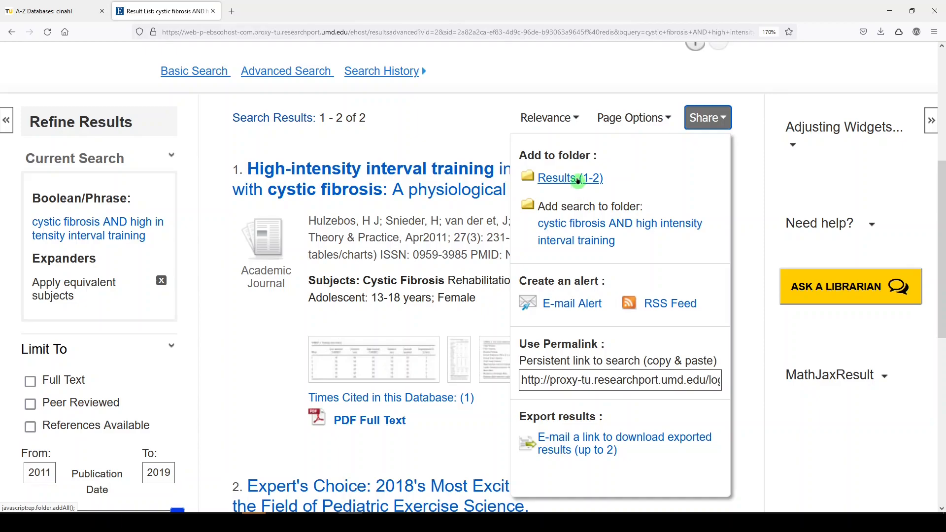
click(568, 178)
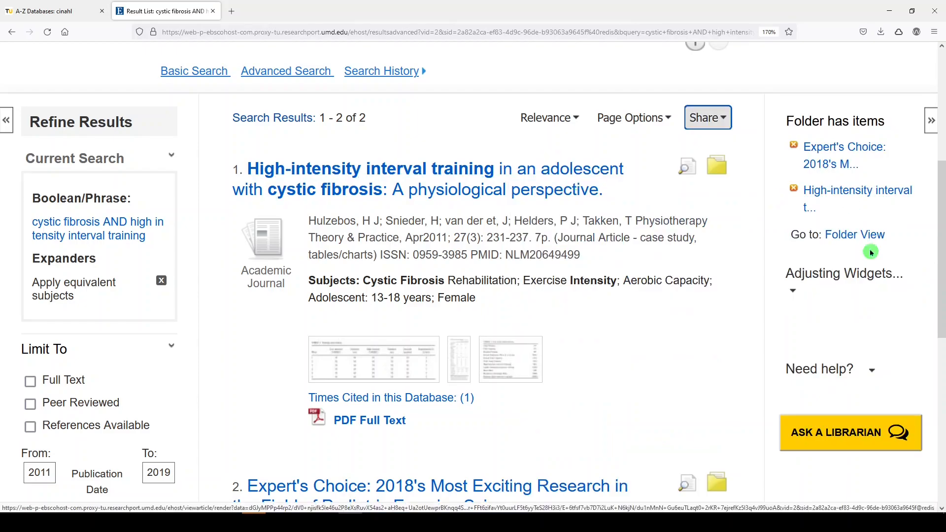
click(854, 234)
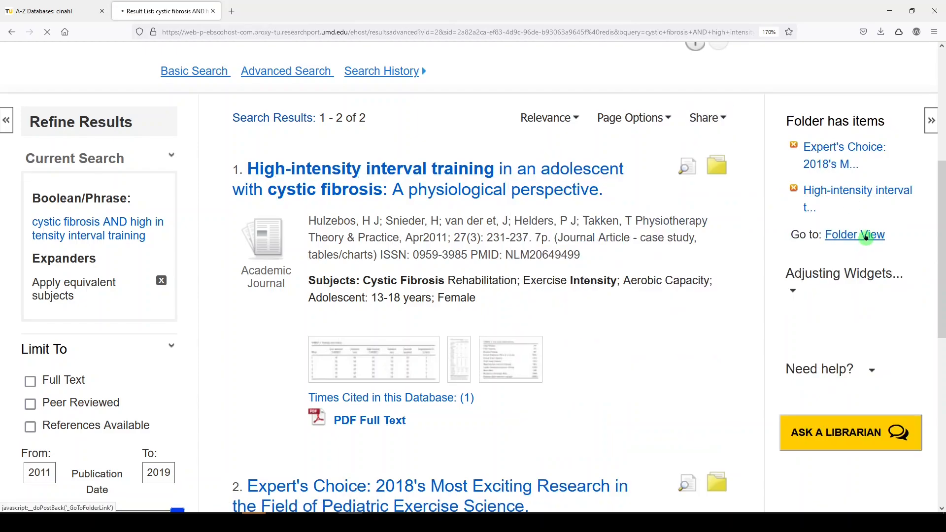
click(868, 234)
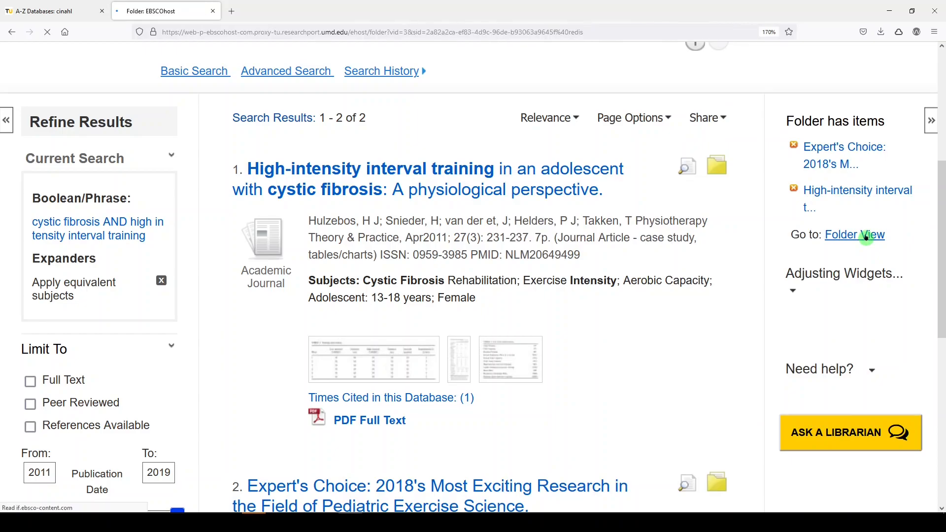
Step: Open Export for the two articles on the Folder Contents page
click(854, 234)
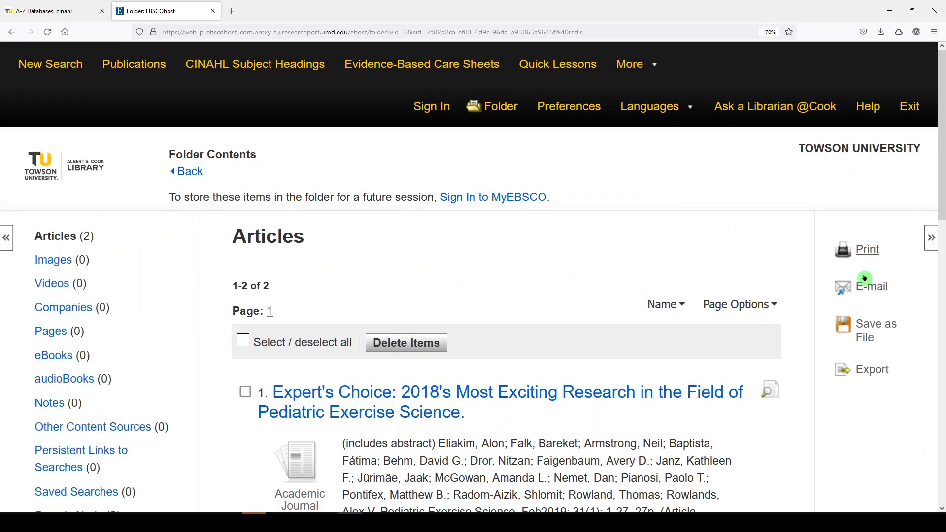
mouse_move(871, 276)
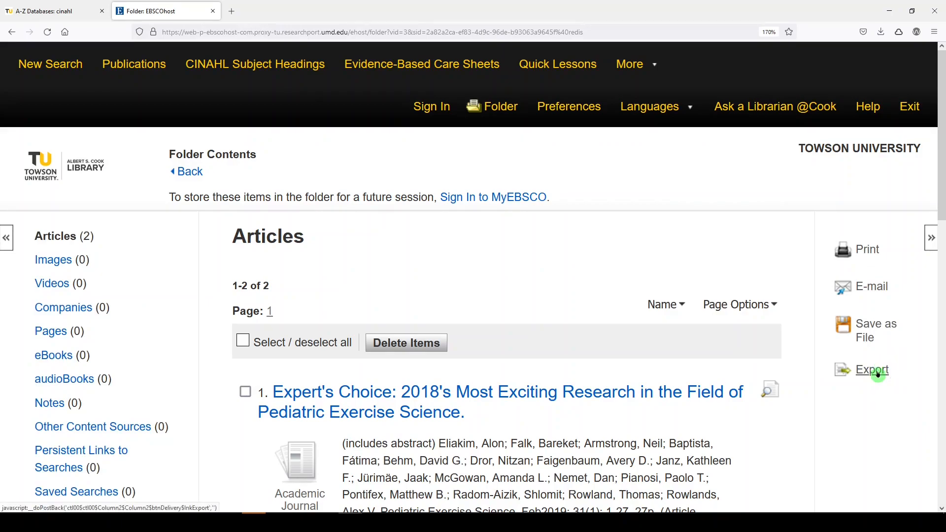
mouse_move(871, 370)
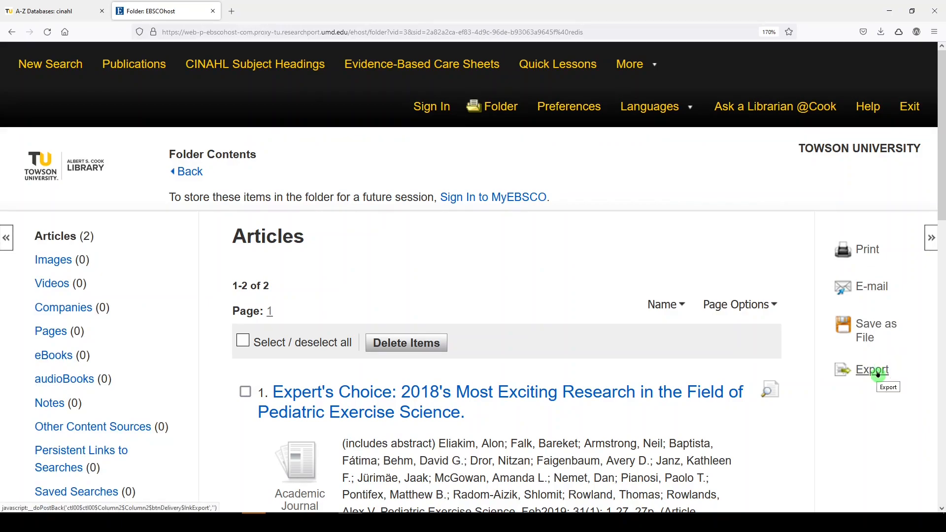
click(871, 369)
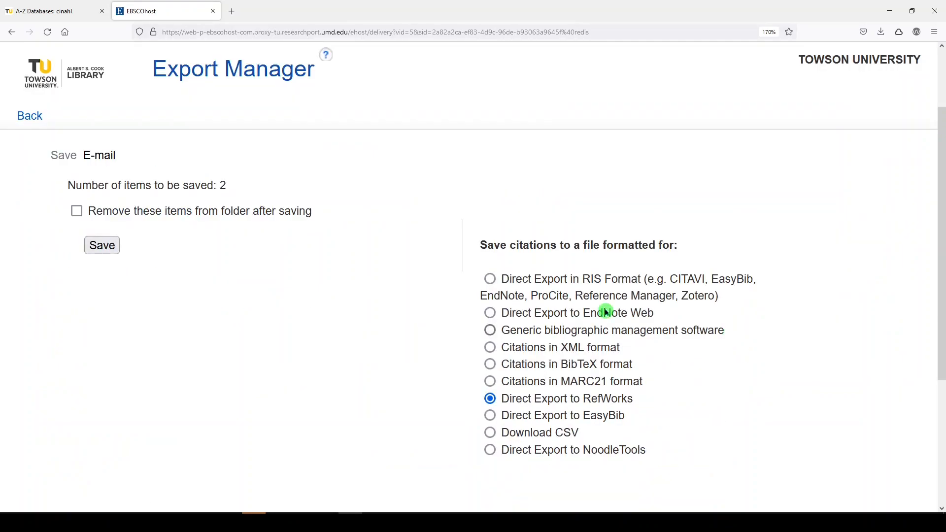
mouse_move(603, 299)
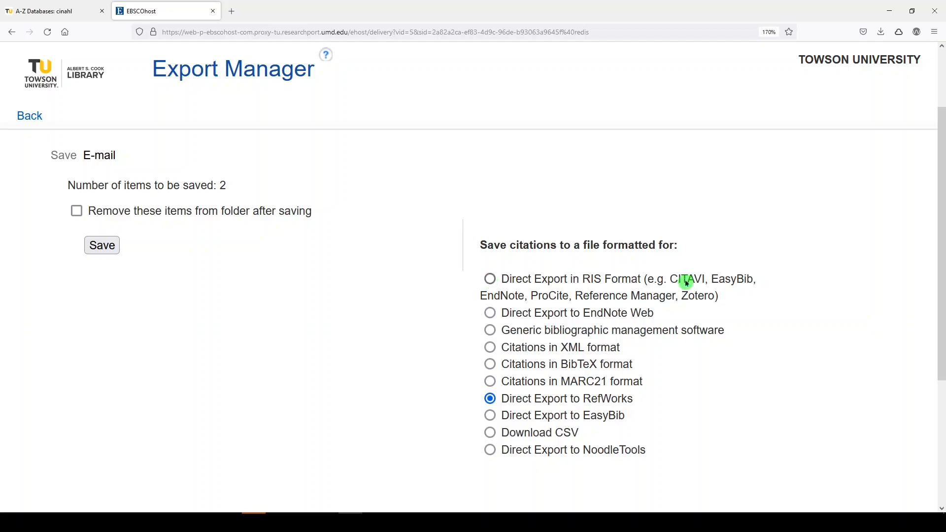
mouse_move(645, 296)
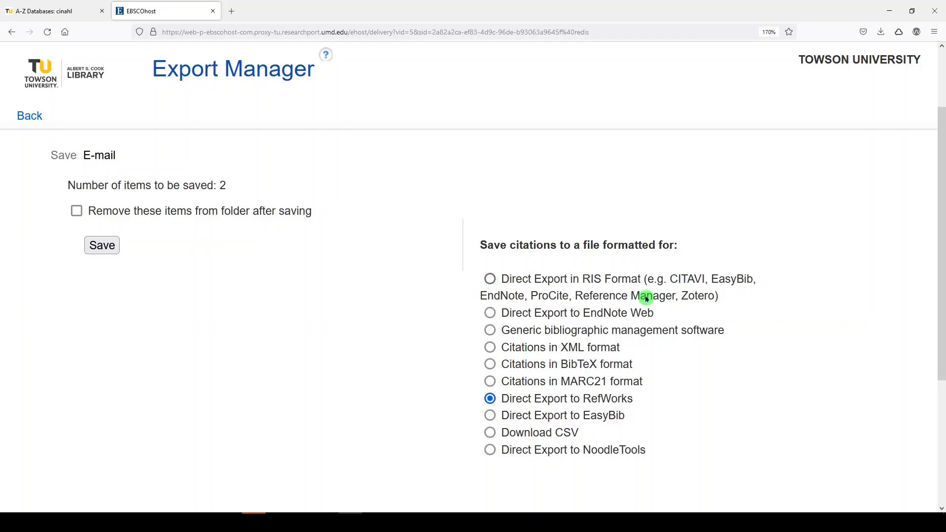
Step: Save the two folder articles using Direct Export in RIS Format
double_click(501, 295)
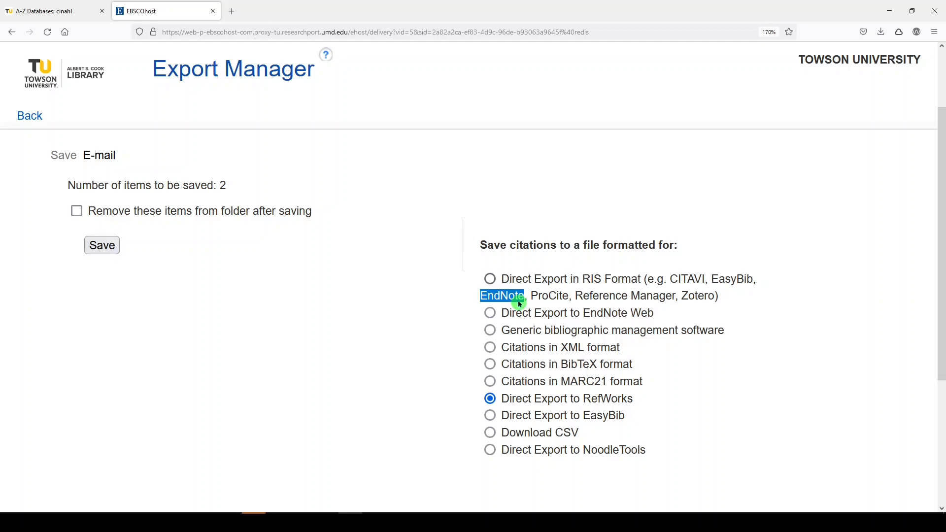
click(489, 279)
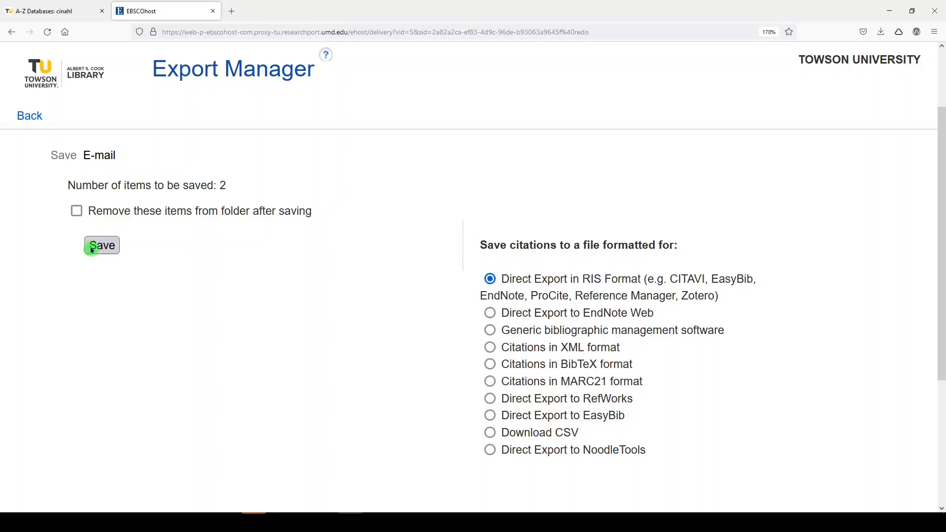
click(101, 245)
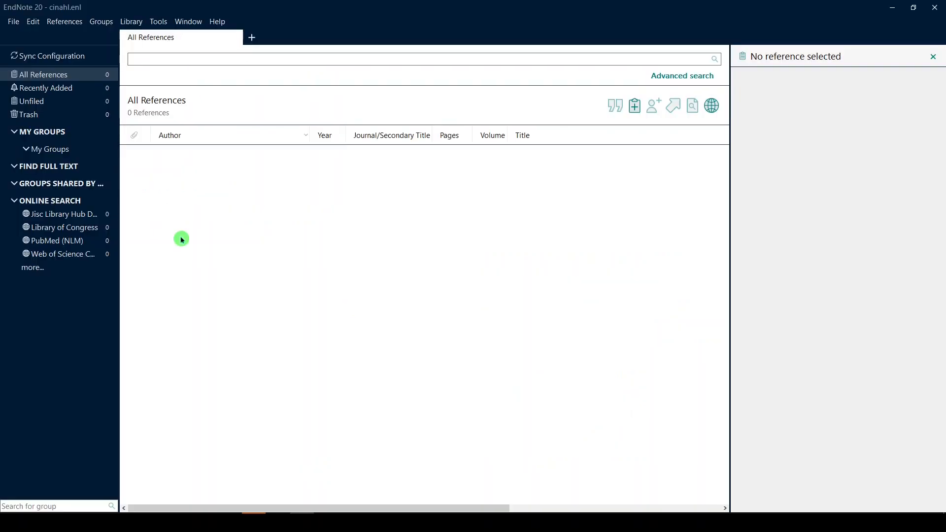
mouse_move(13, 22)
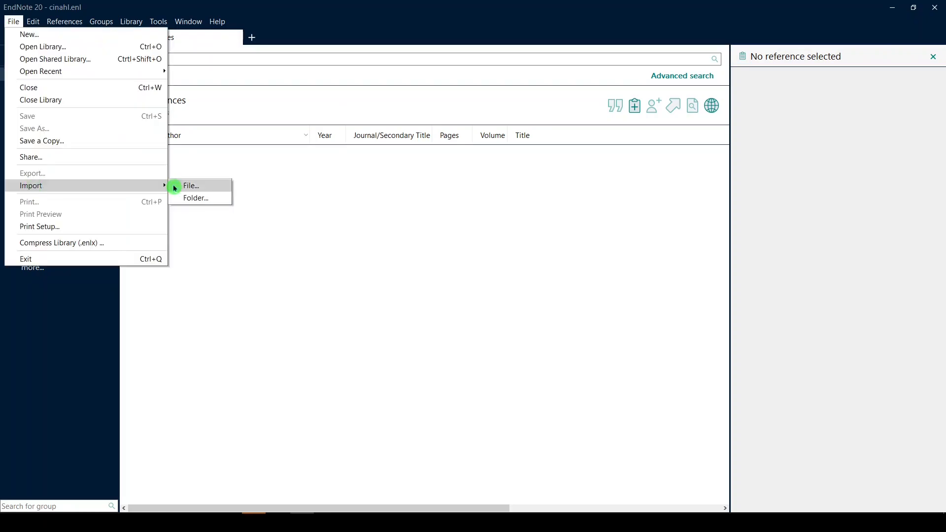
Step: Select delivery(3).ris from Downloads as EndNote's file to import
click(191, 185)
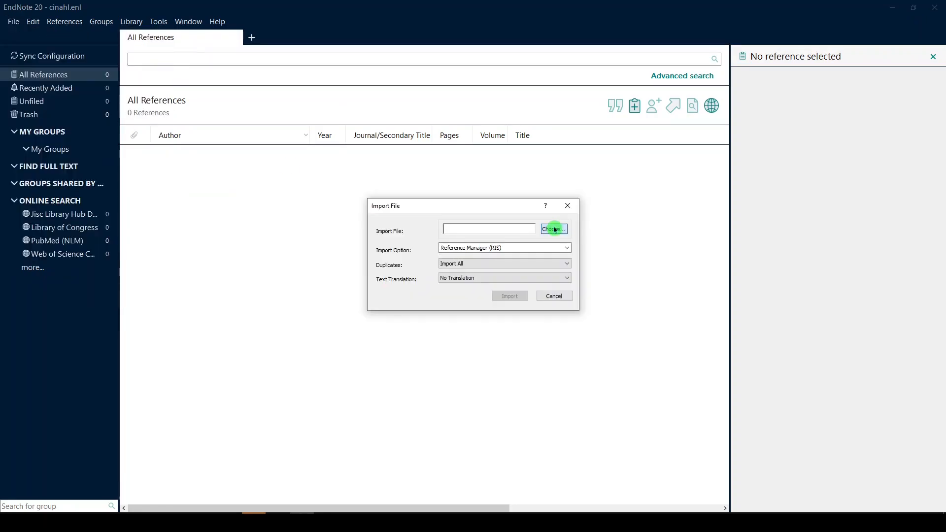
click(552, 231)
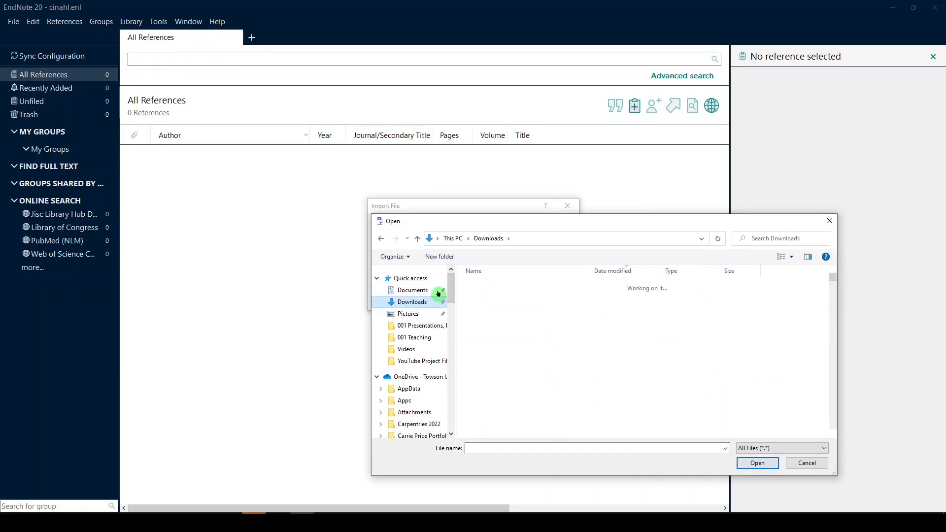
click(492, 299)
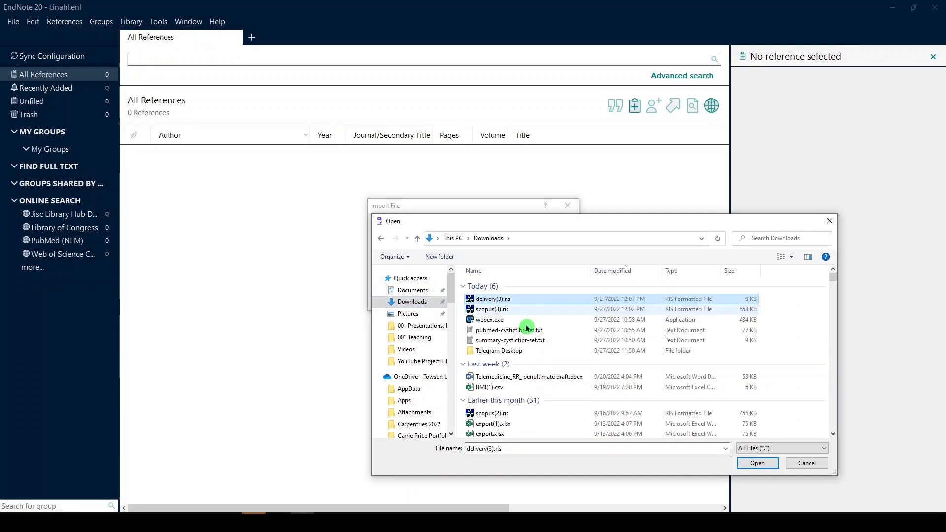
click(757, 463)
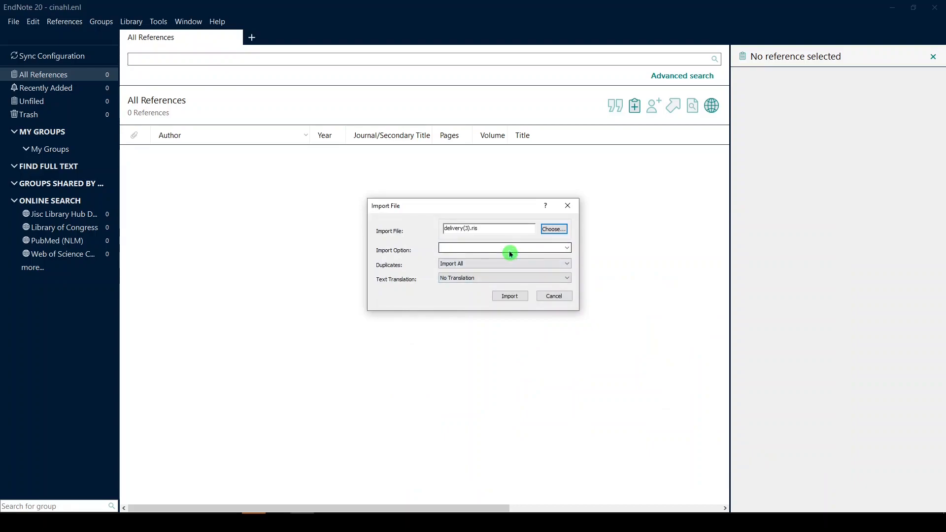
Step: Import delivery(3).ris into the cinahl library with the Reference Manager (RIS) filter
click(505, 248)
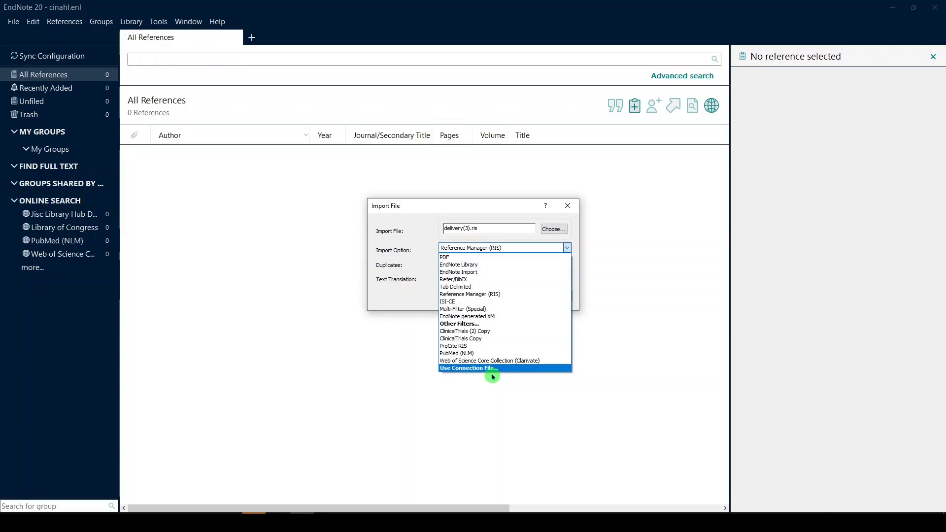
mouse_move(476, 293)
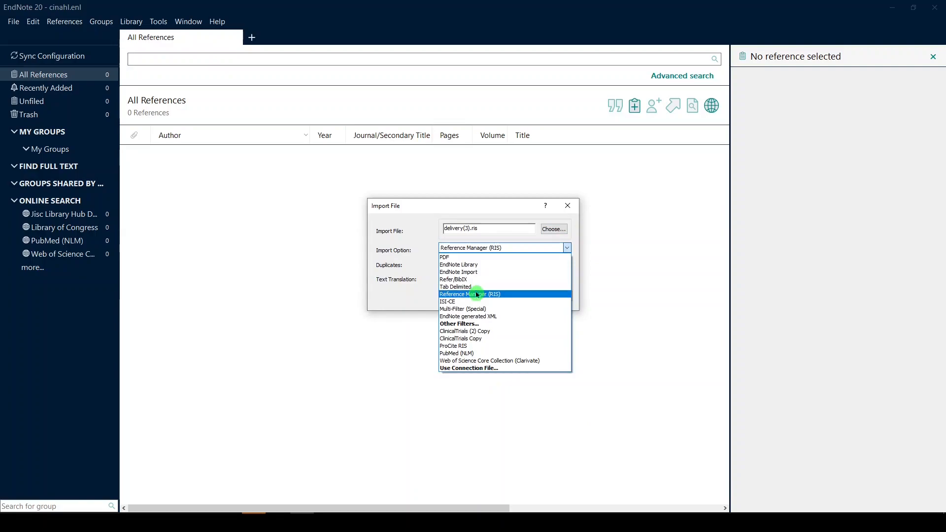
click(470, 294)
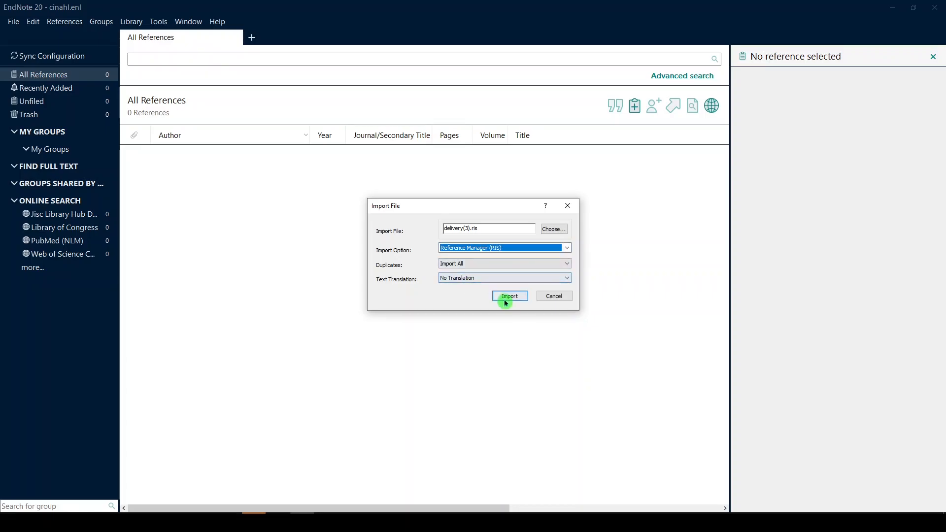
click(508, 296)
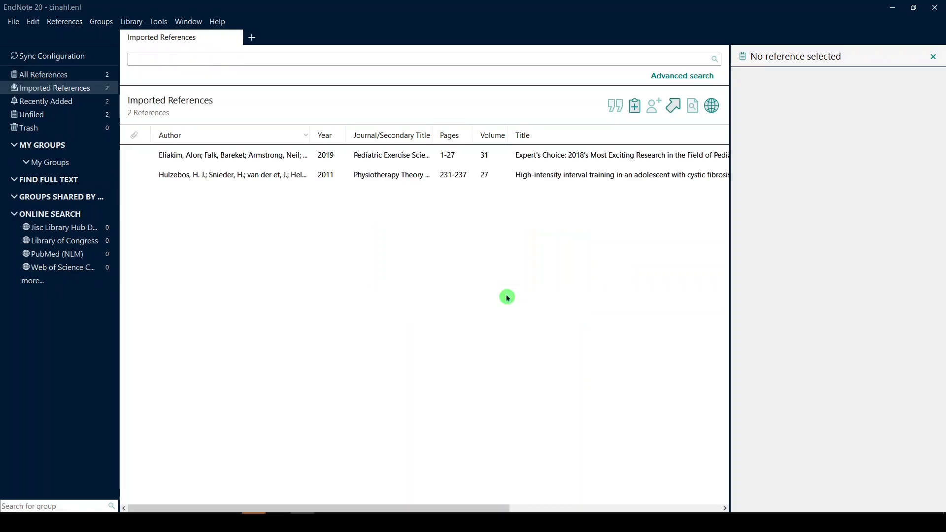